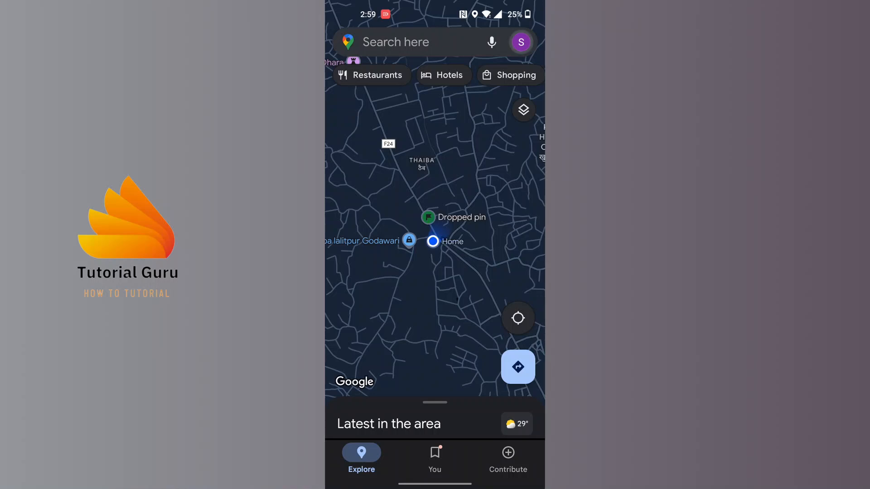
Bring up the account menu from the profile avatar on the map screen.
{"action": "left_click", "coordinate": [520, 42]}
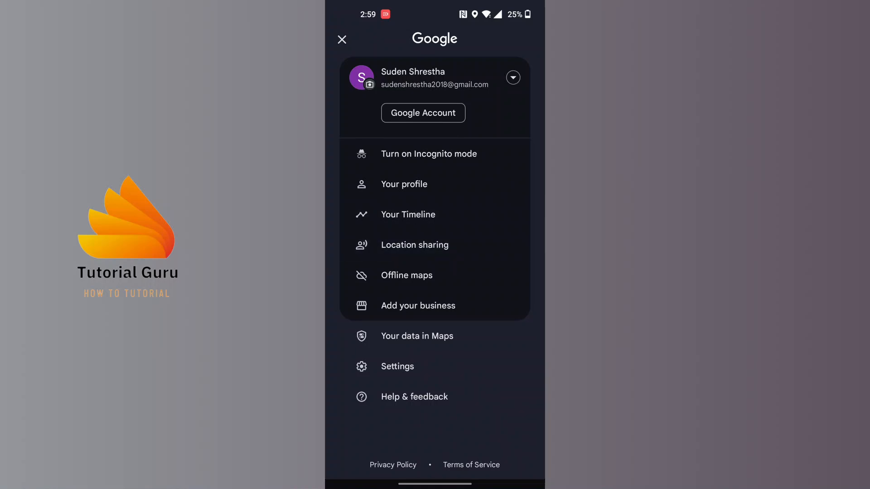
Go to Your Timeline and show its three-dot options menu.
{"action": "left_click", "coordinate": [408, 214]}
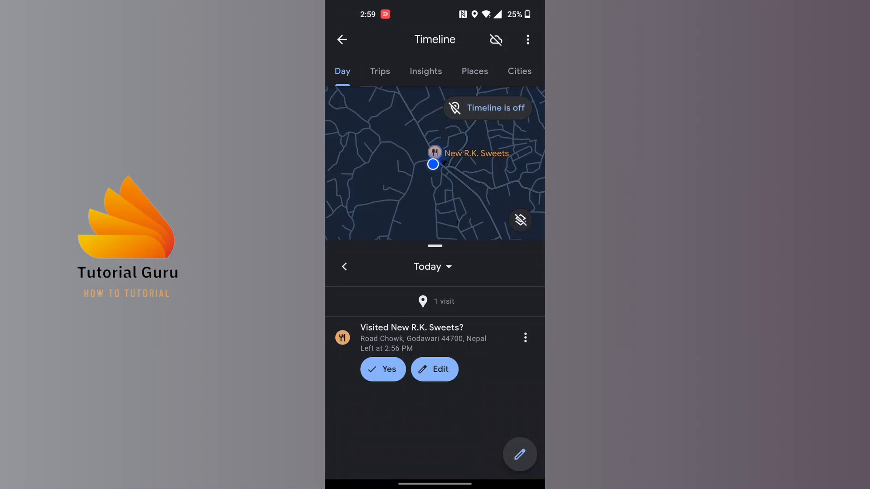
{"action": "left_click", "coordinate": [527, 39]}
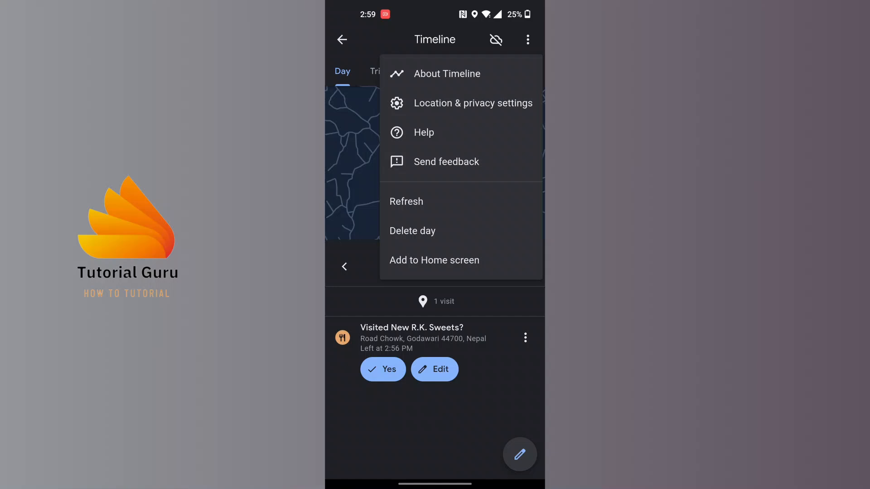
Reach Location & privacy settings and scroll to the 'Timeline is off' control.
{"action": "left_click", "coordinate": [472, 103]}
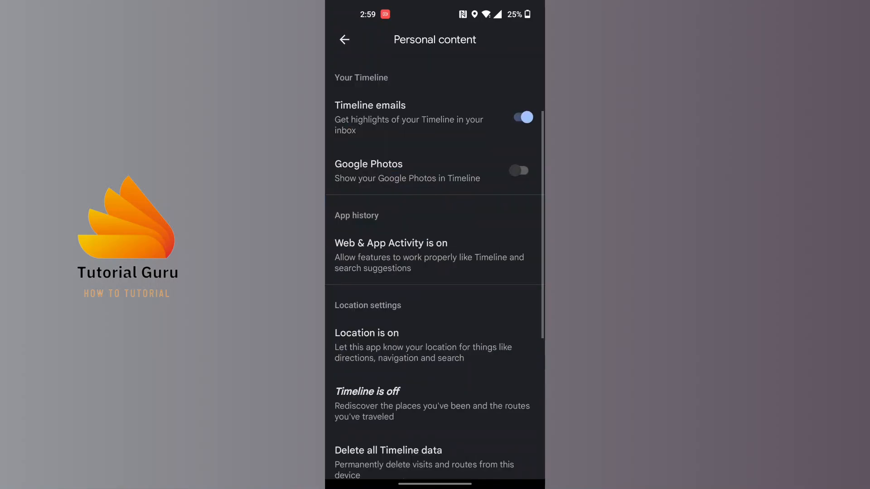
{"action": "scroll", "scroll_direction": "down", "scroll_amount": 3}
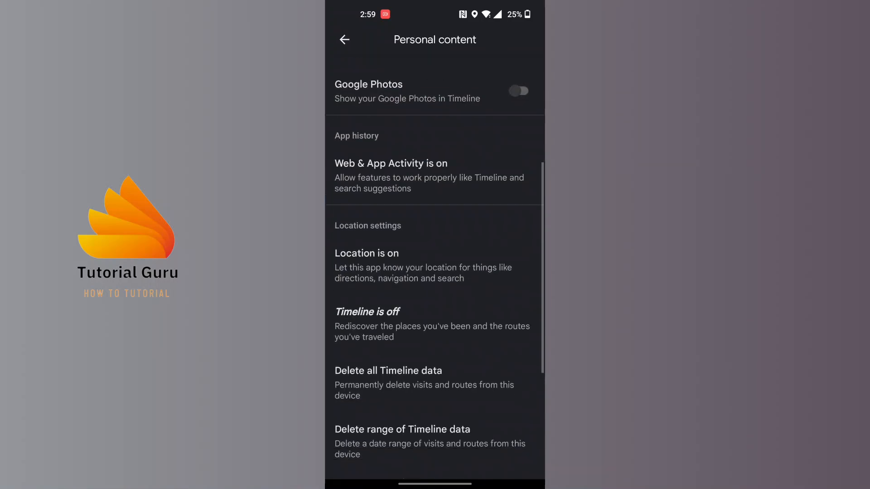
{"action": "scroll", "scroll_direction": "down", "scroll_amount": 3}
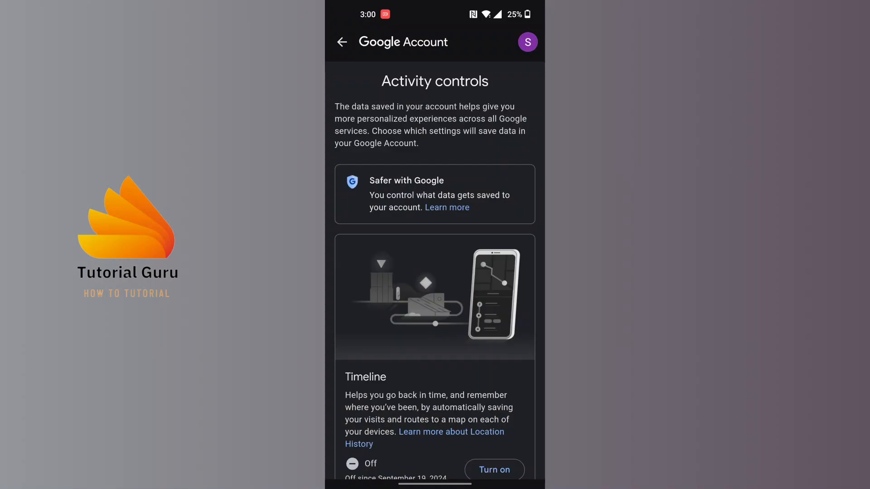
Turn Timeline on through the consent dialog so Activity controls shows it On.
{"action": "scroll", "scroll_direction": "down", "scroll_amount": 3}
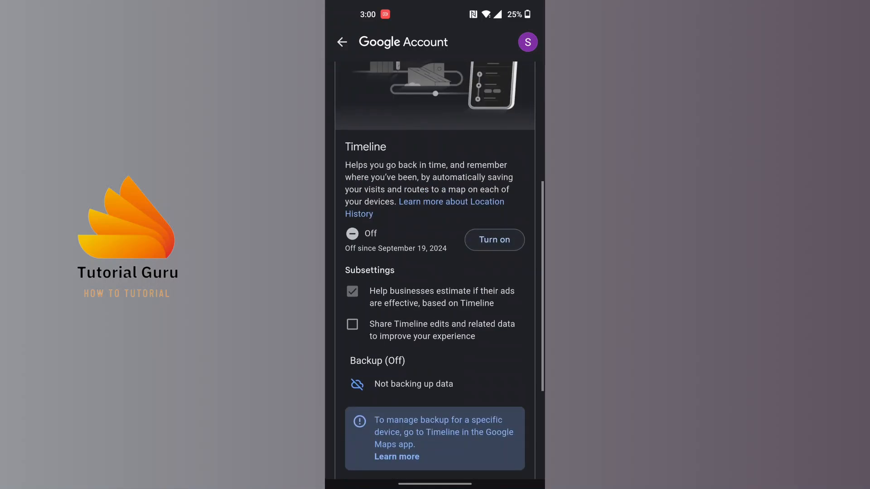
{"action": "left_click", "coordinate": [493, 239]}
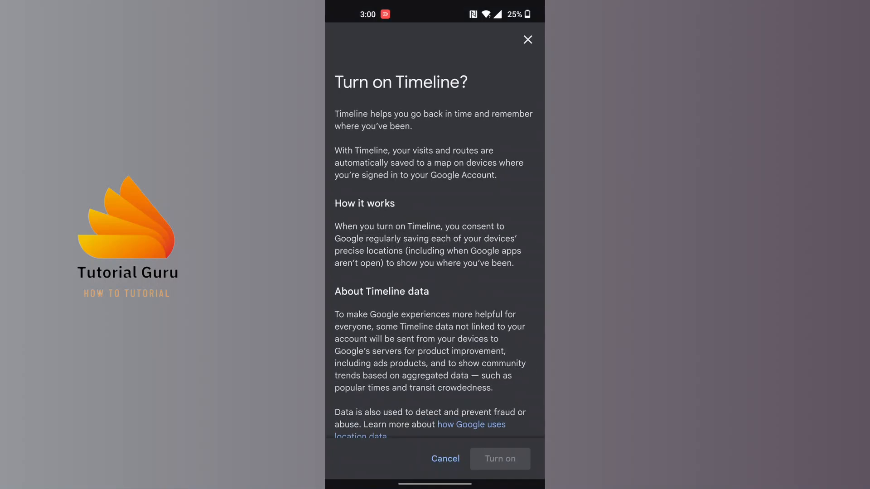
{"action": "scroll", "scroll_direction": "down", "scroll_amount": 3}
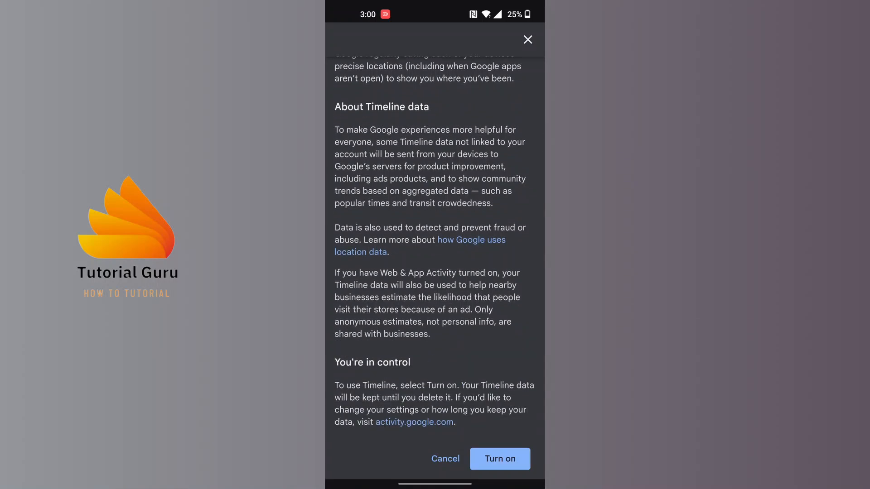
{"action": "left_click", "coordinate": [498, 458]}
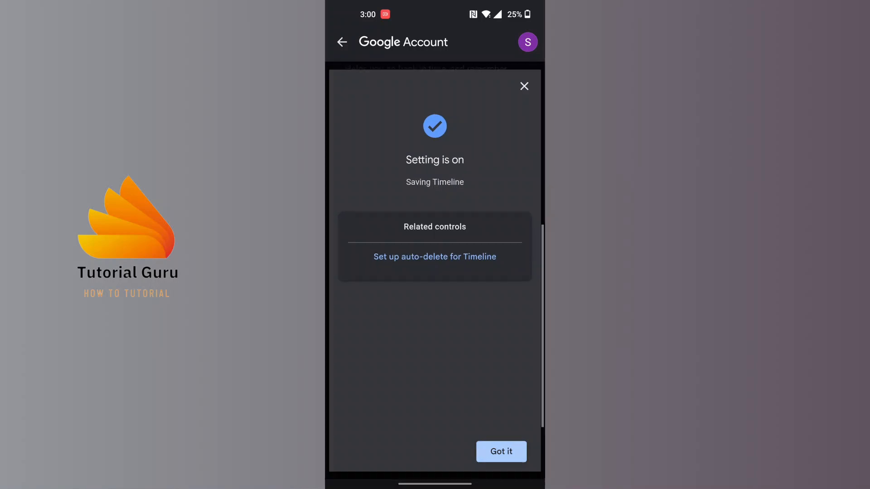
{"action": "left_click", "coordinate": [500, 452]}
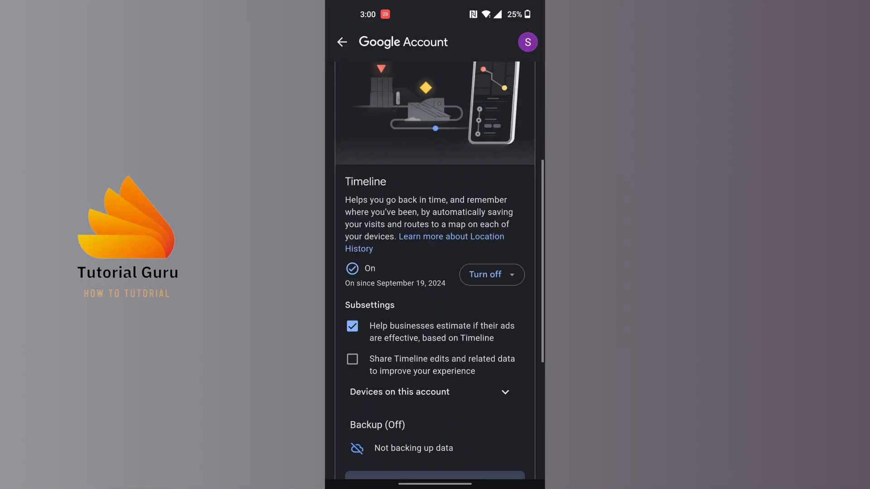